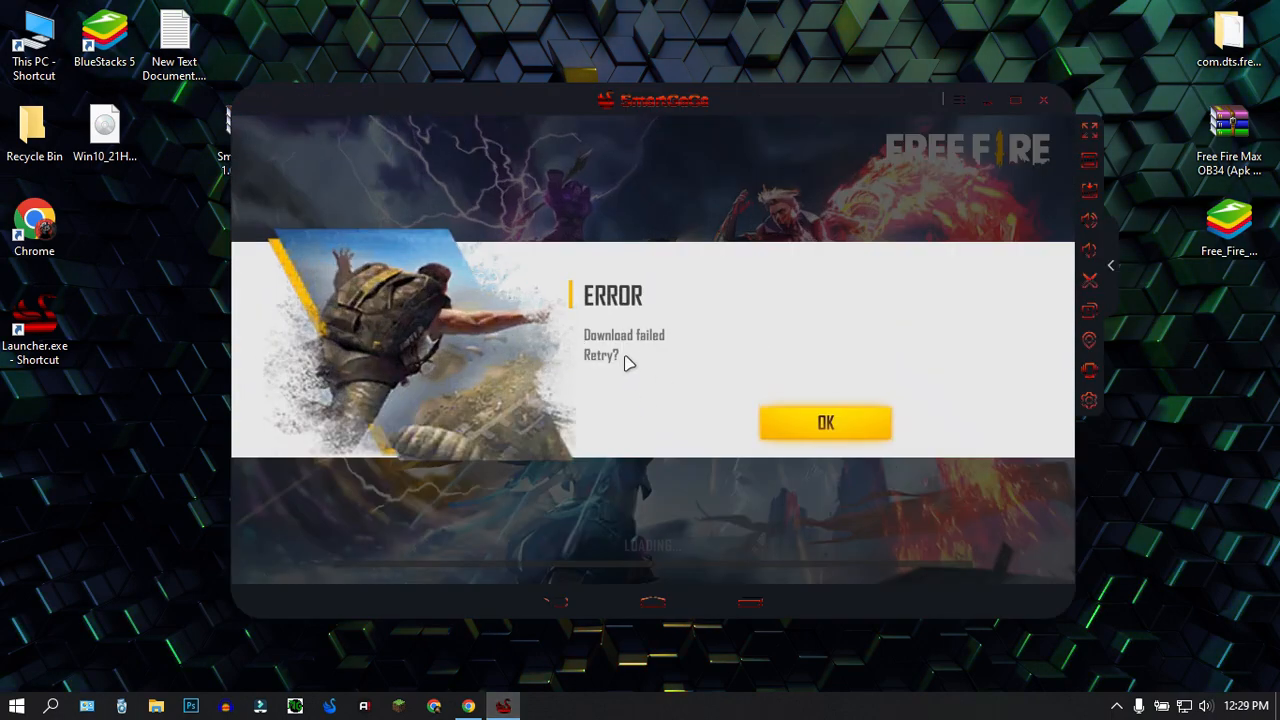
Relaunch Free Fire from the app drawer and dismiss its Download failed error
left_click(825, 422)
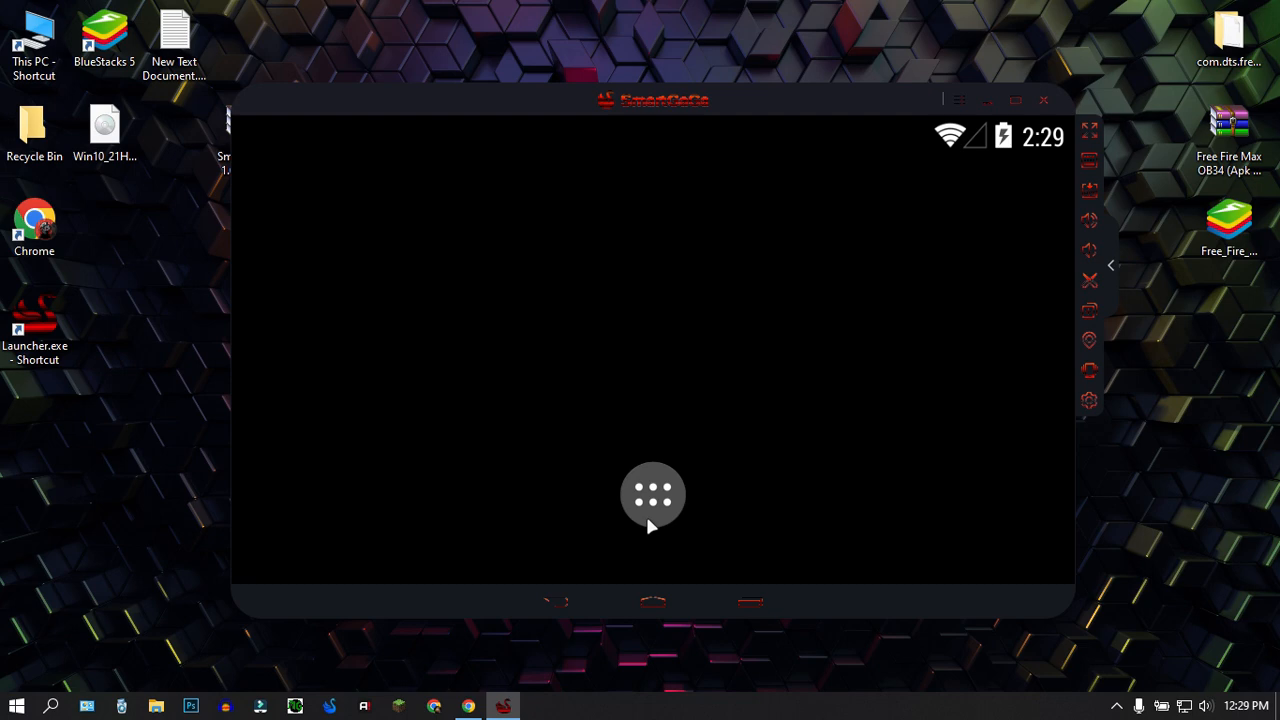
left_click(652, 495)
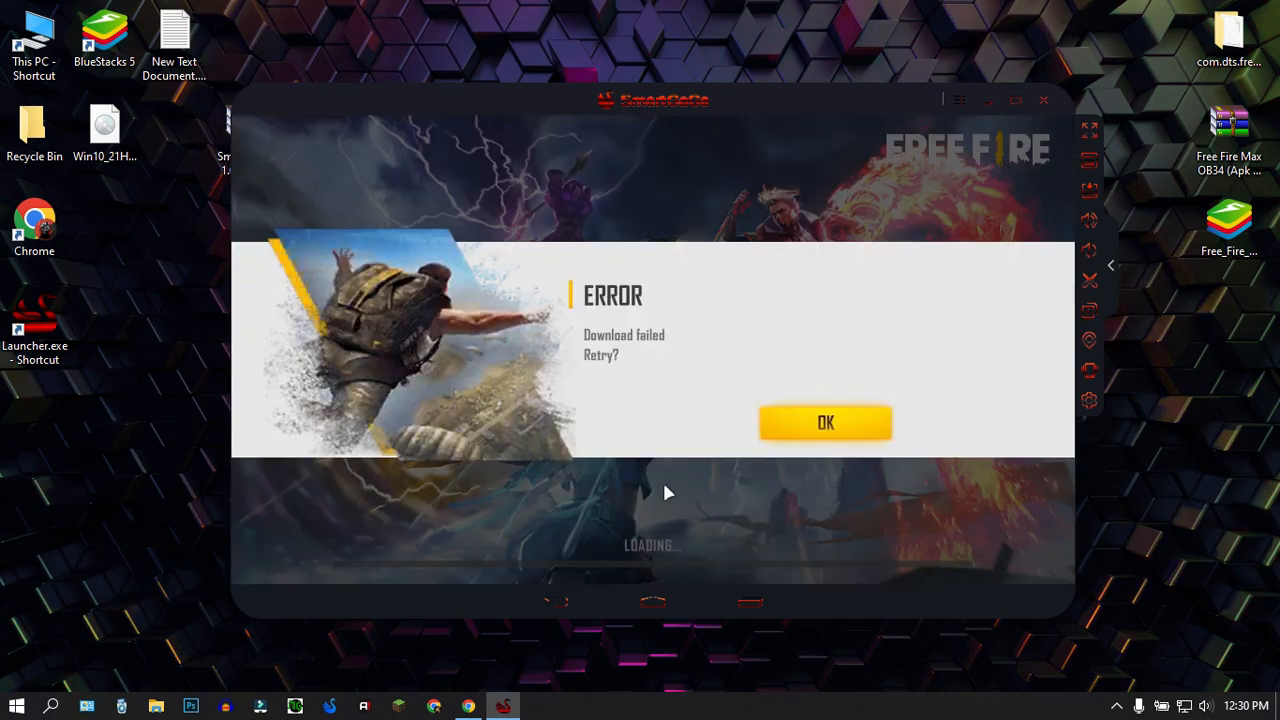
left_click(825, 422)
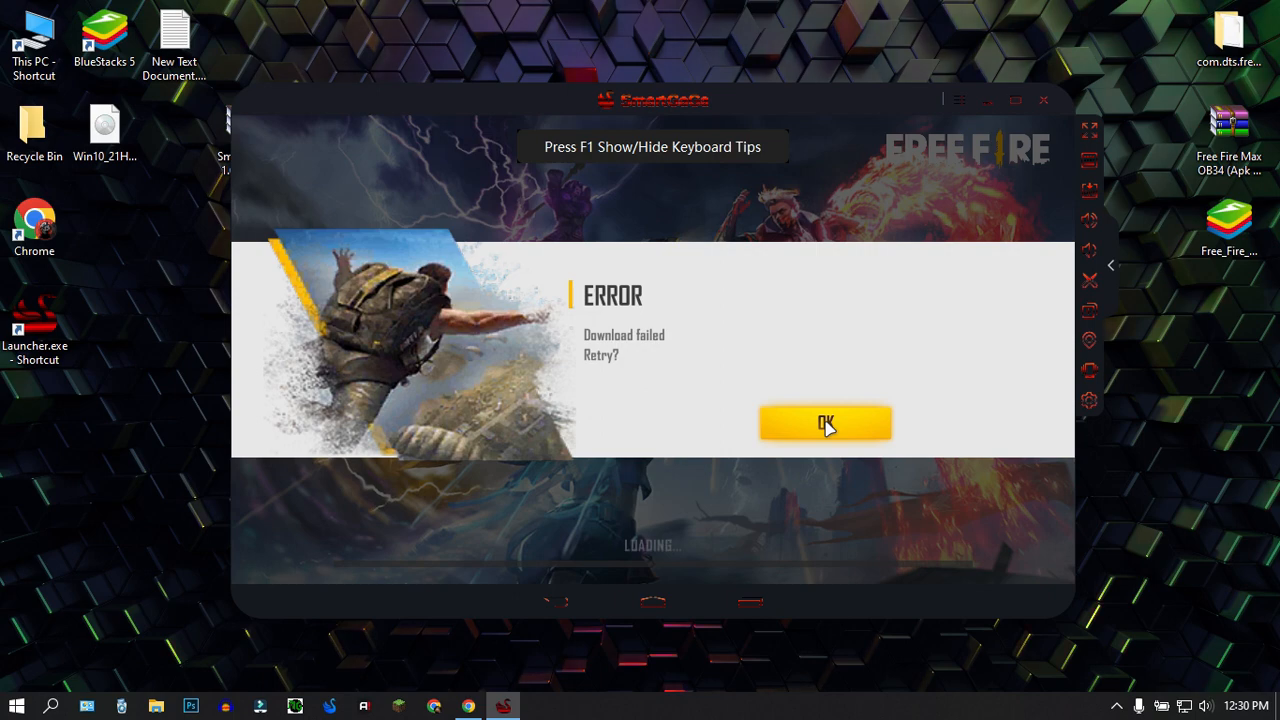
left_click(825, 423)
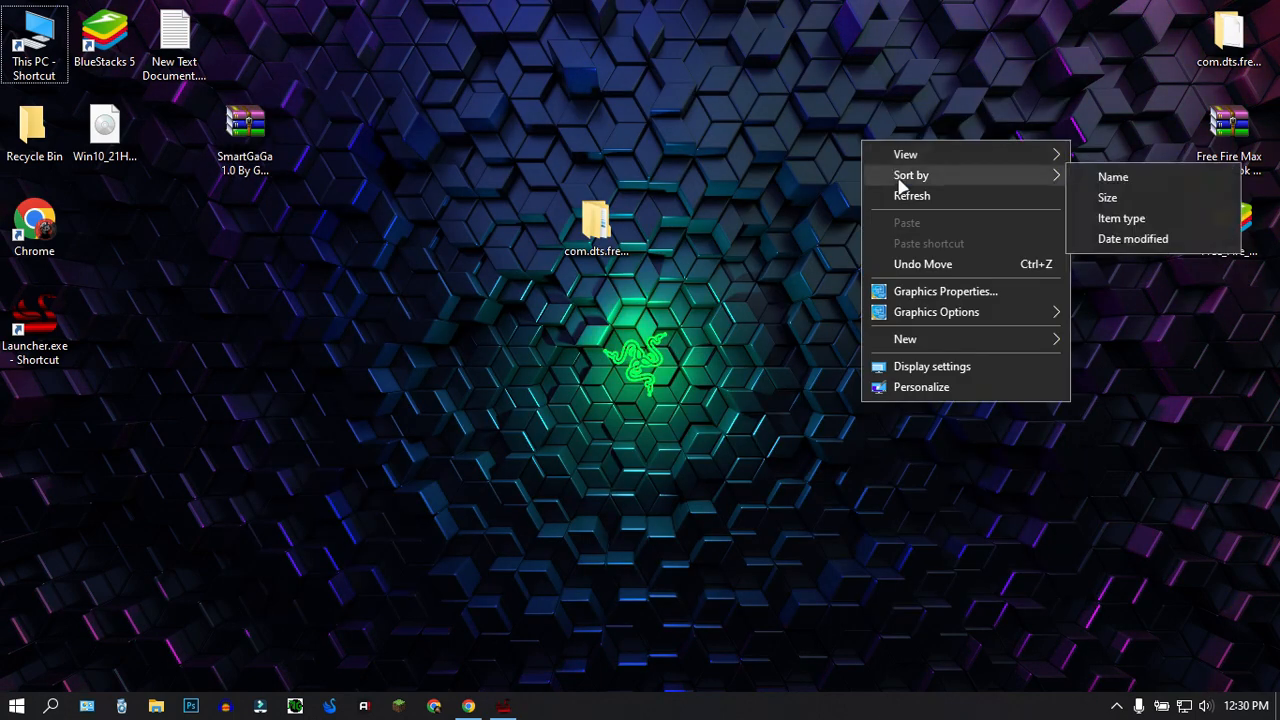
left_click(910, 210)
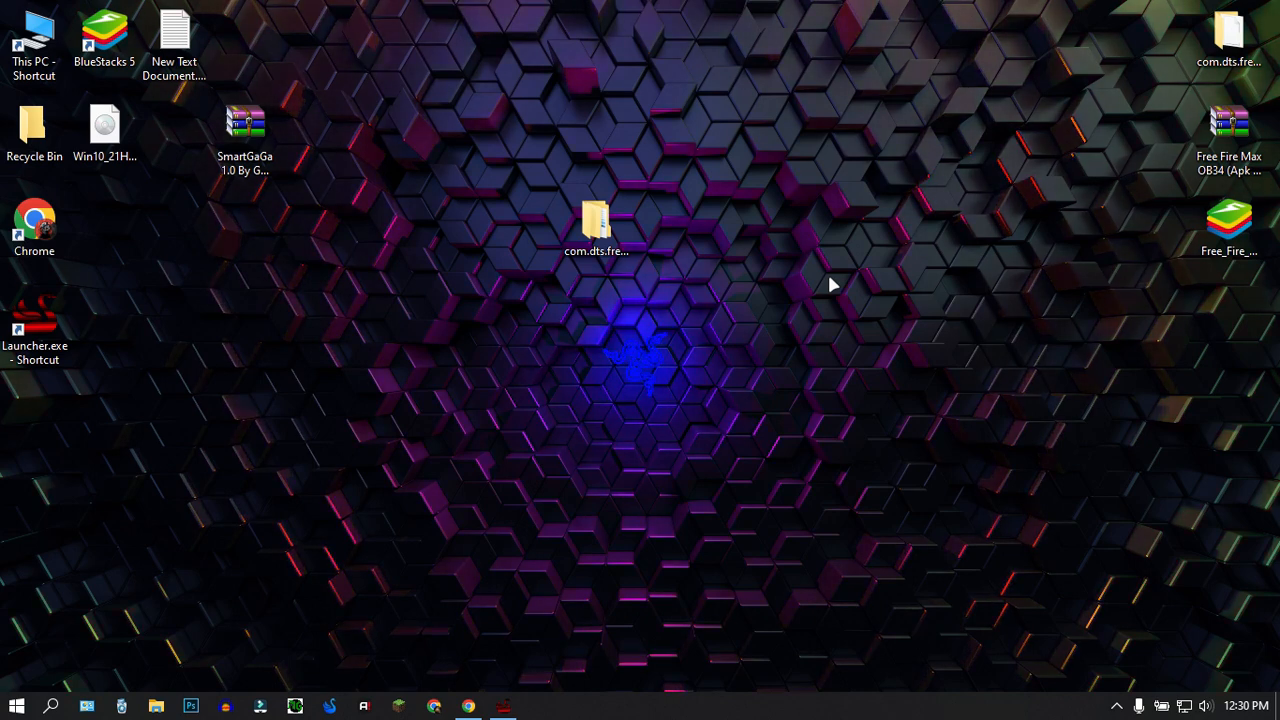
right_click(830, 285)
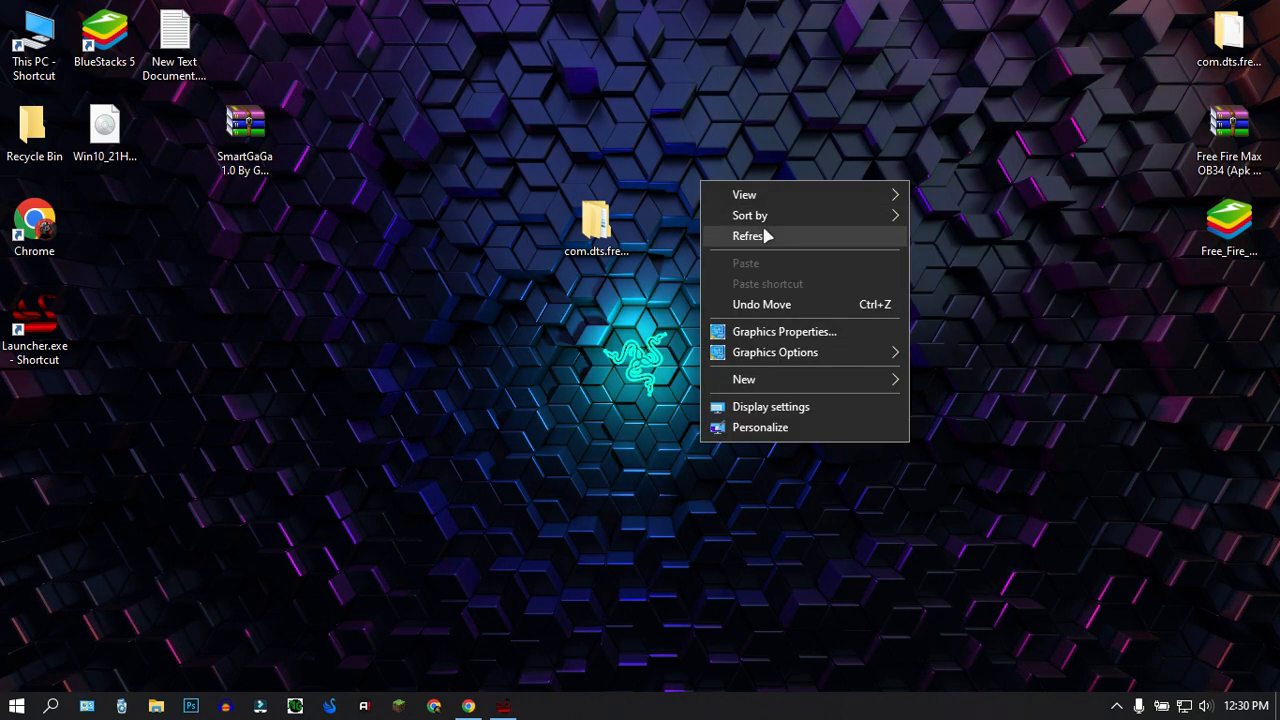
left_click(751, 235)
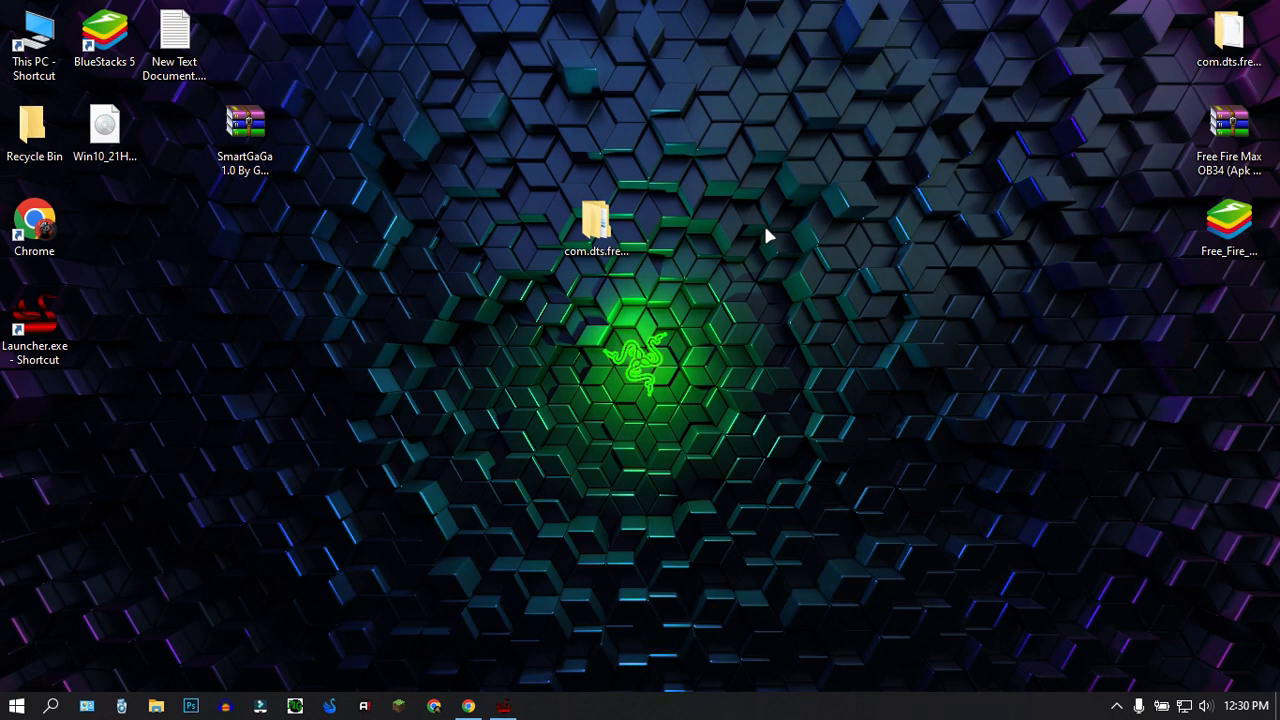
right_click(596, 225)
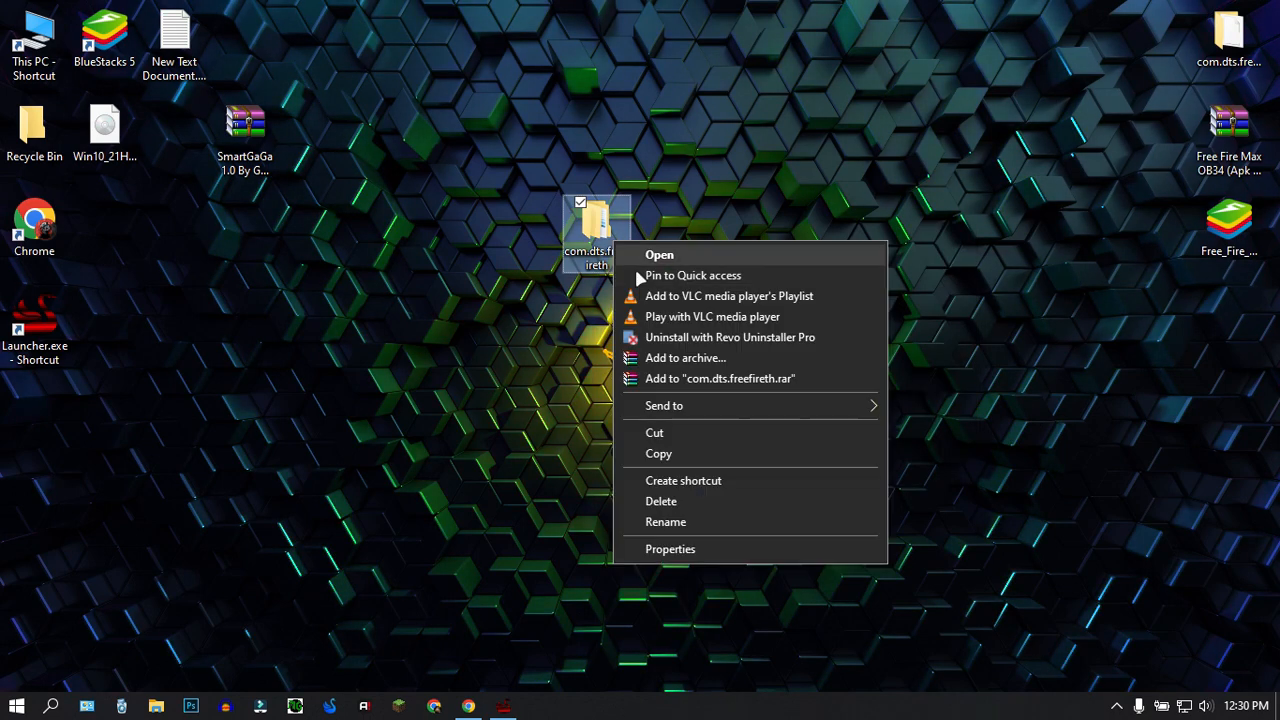
left_click(530, 350)
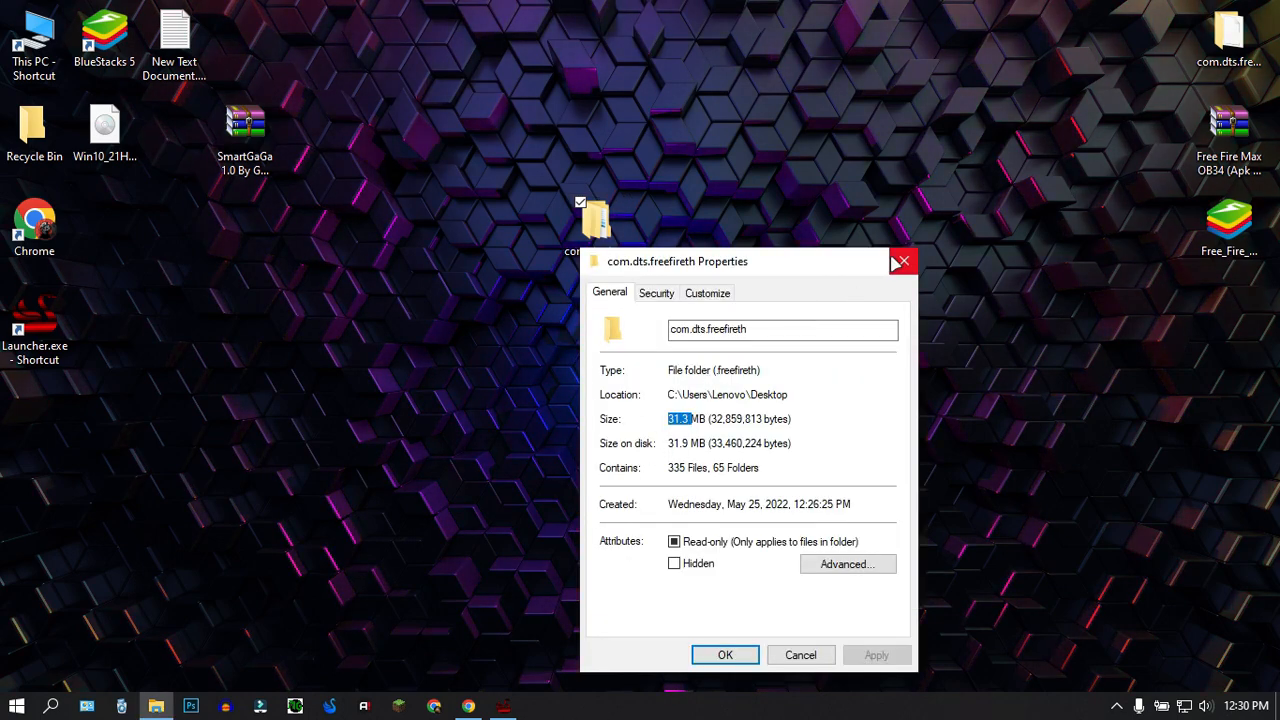
right_click(596, 230)
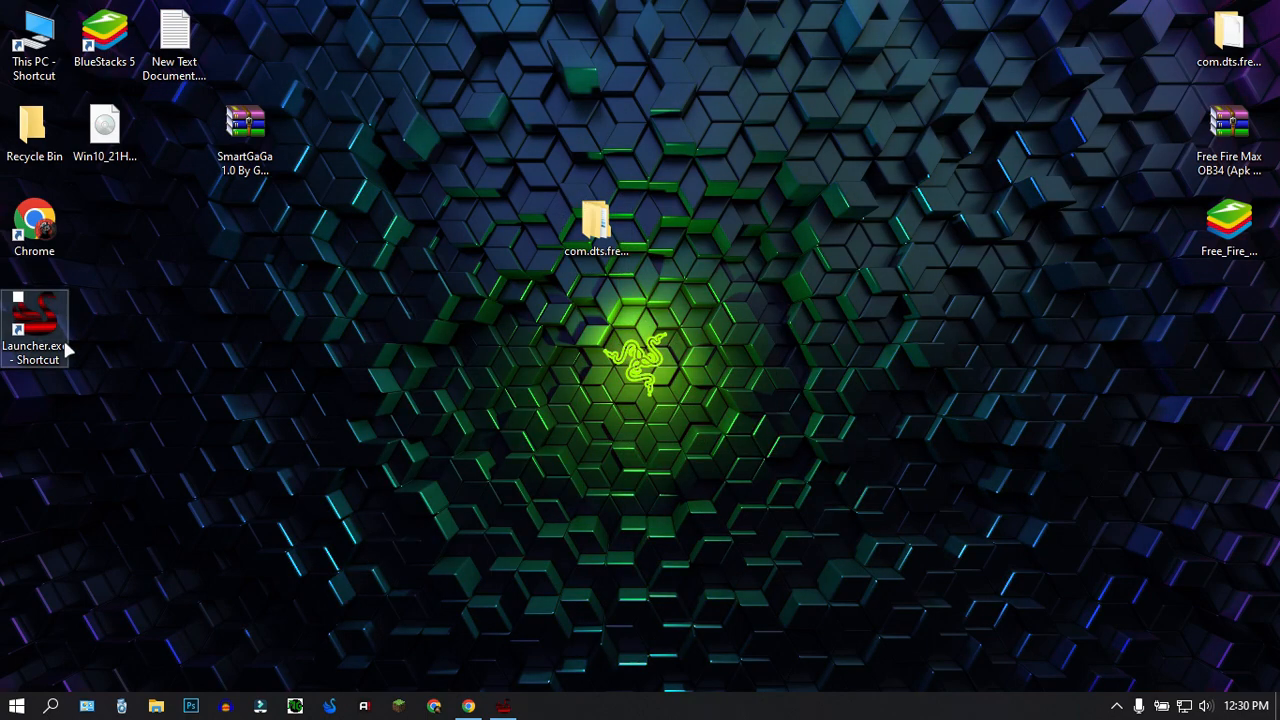
Paste the com.dts.freefireth folder into E:\SmartGaGa 1.0\Engine\sharefs
double_click(34, 327)
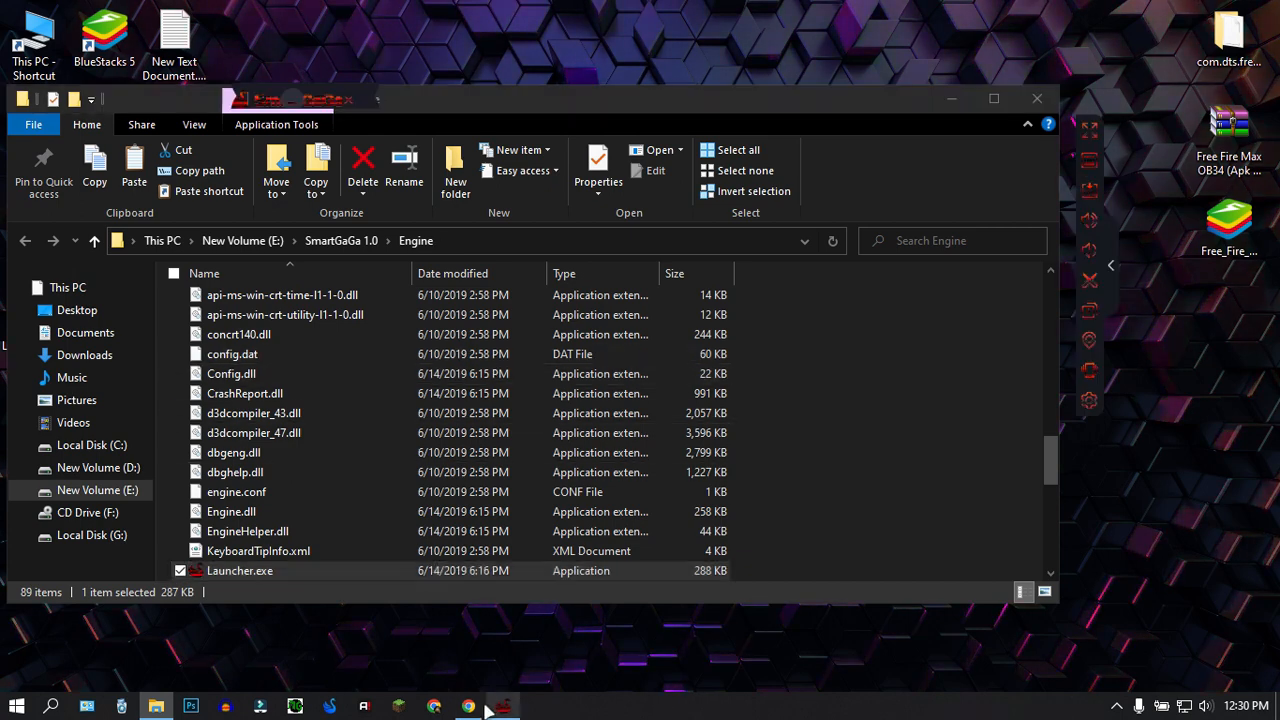
left_click(503, 707)
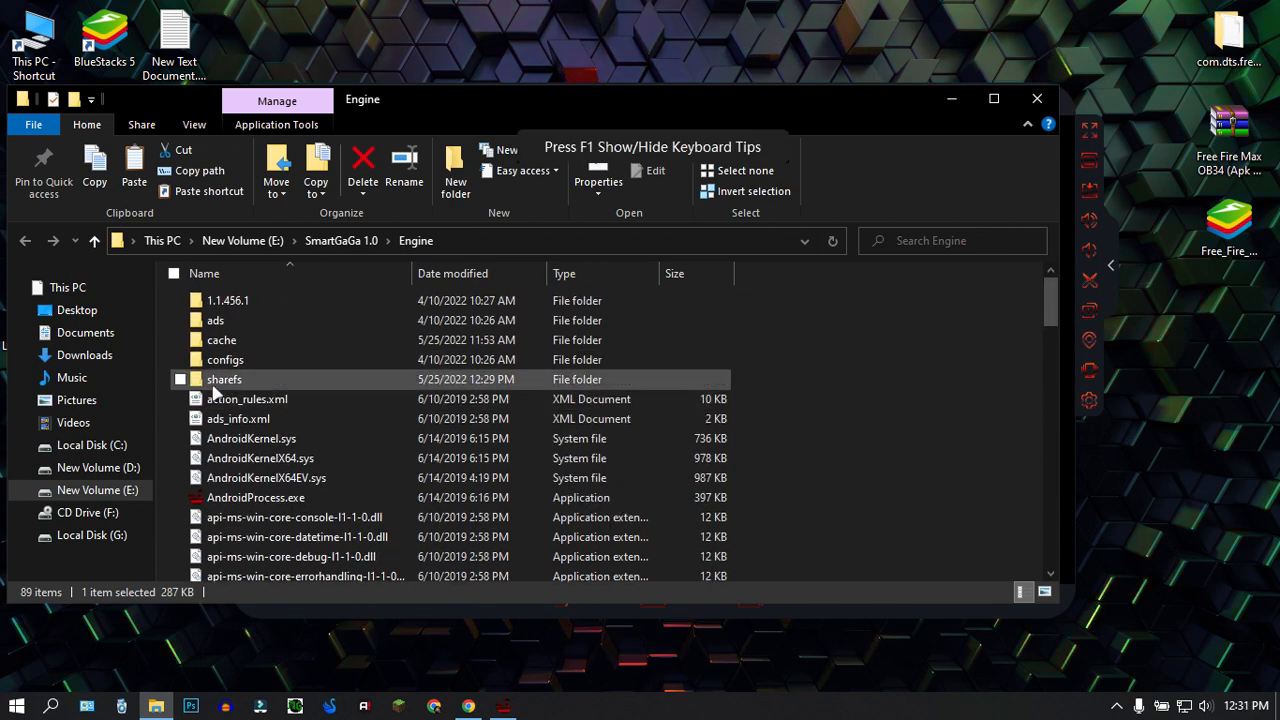
double_click(224, 379)
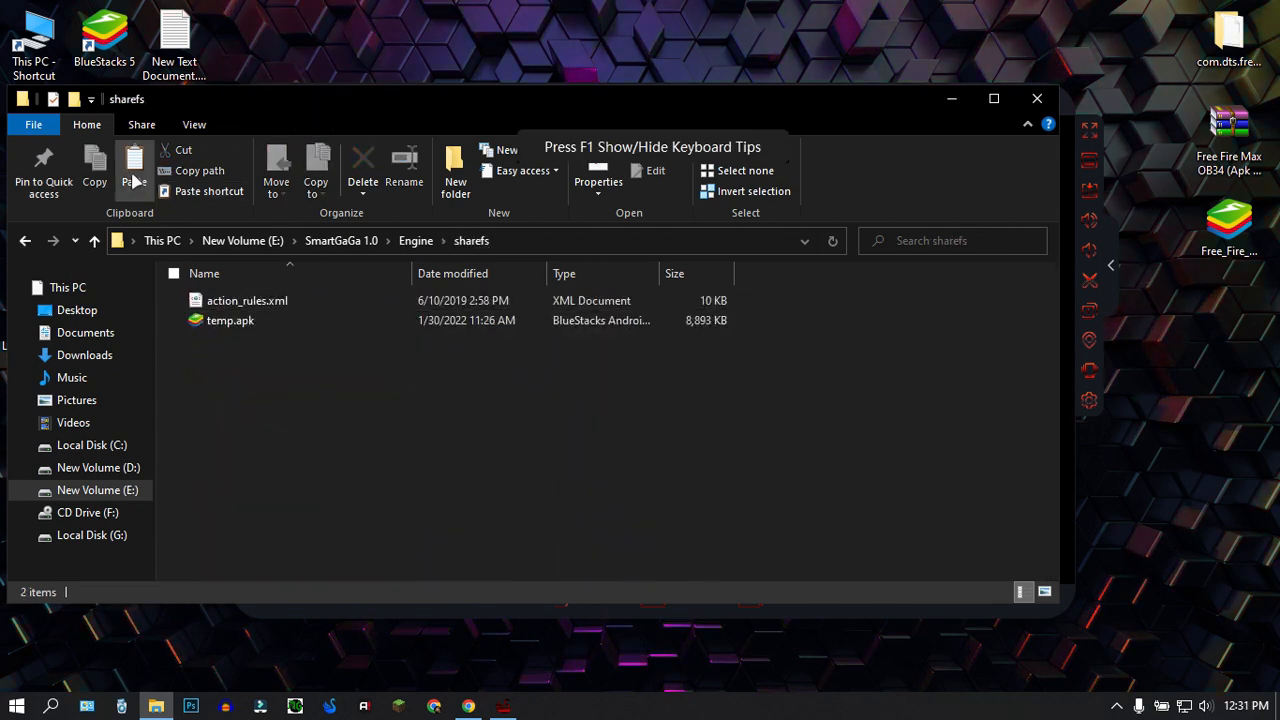
left_click(134, 170)
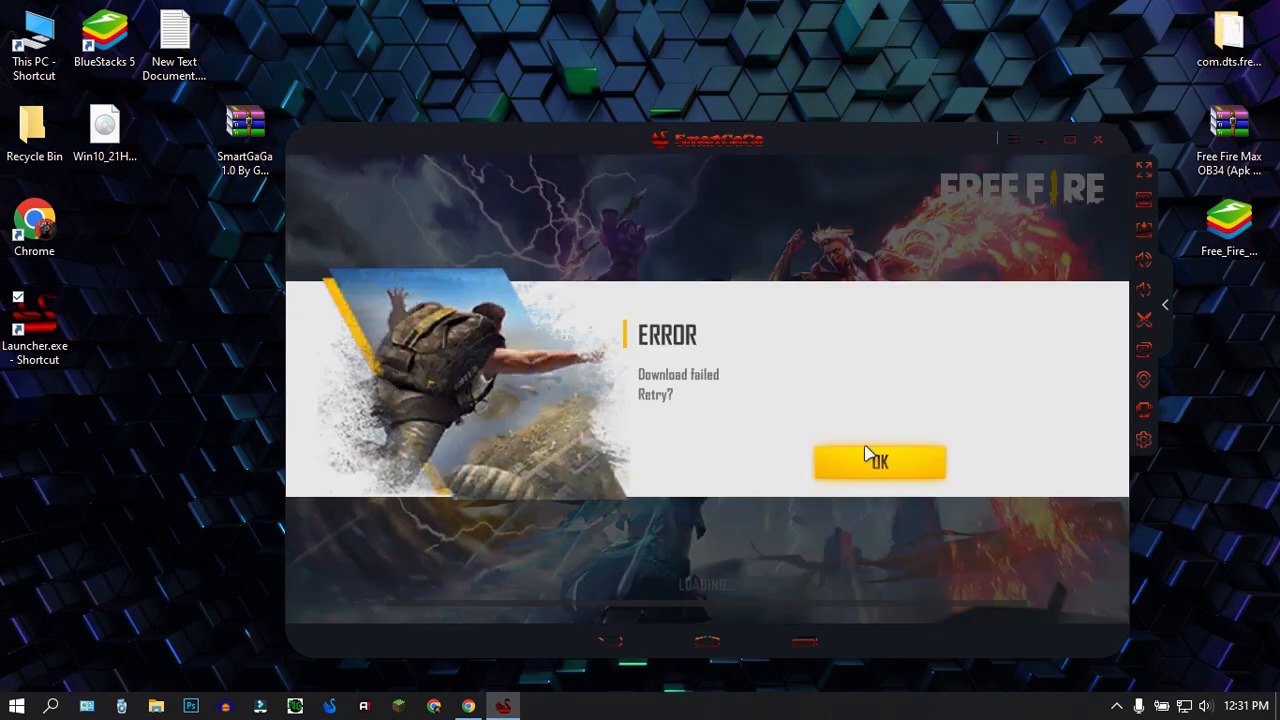
Dismiss Free Fire's Download failed error and launch the FX file manager
left_click(879, 461)
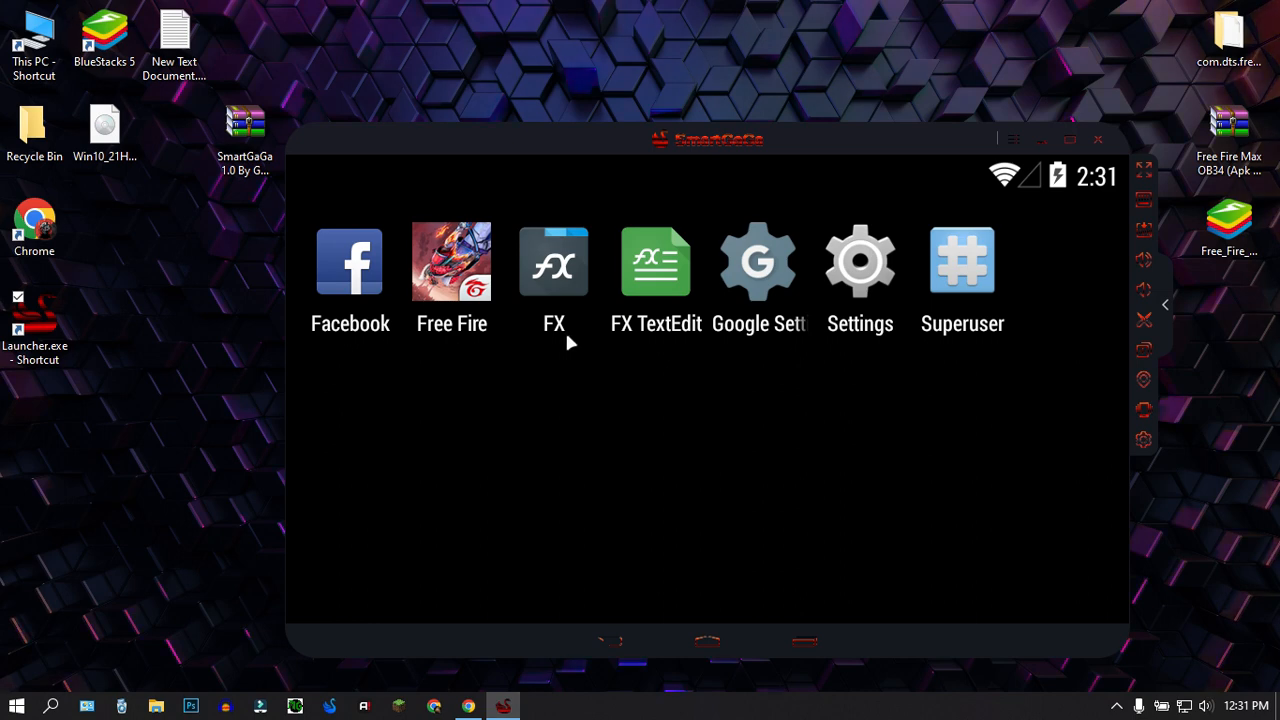
left_click(554, 261)
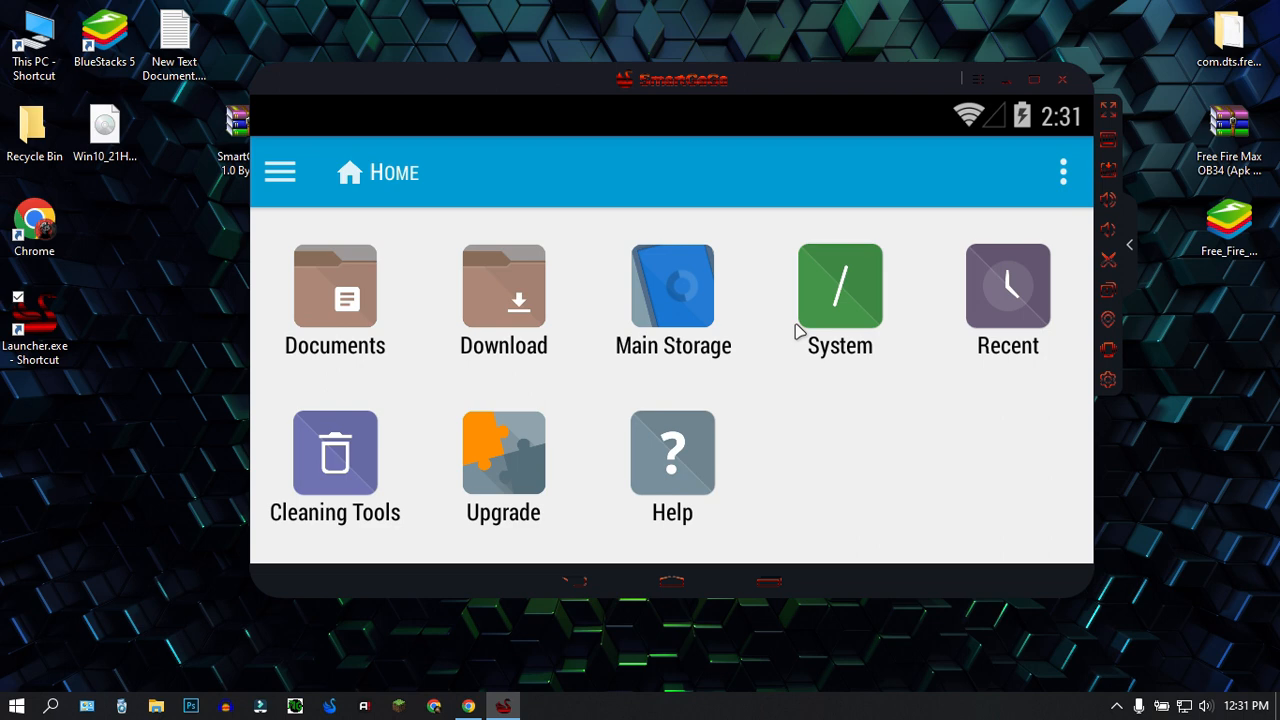
Cut com.dts.freefireth from System/share and paste it into Android/data in FX
left_click(840, 286)
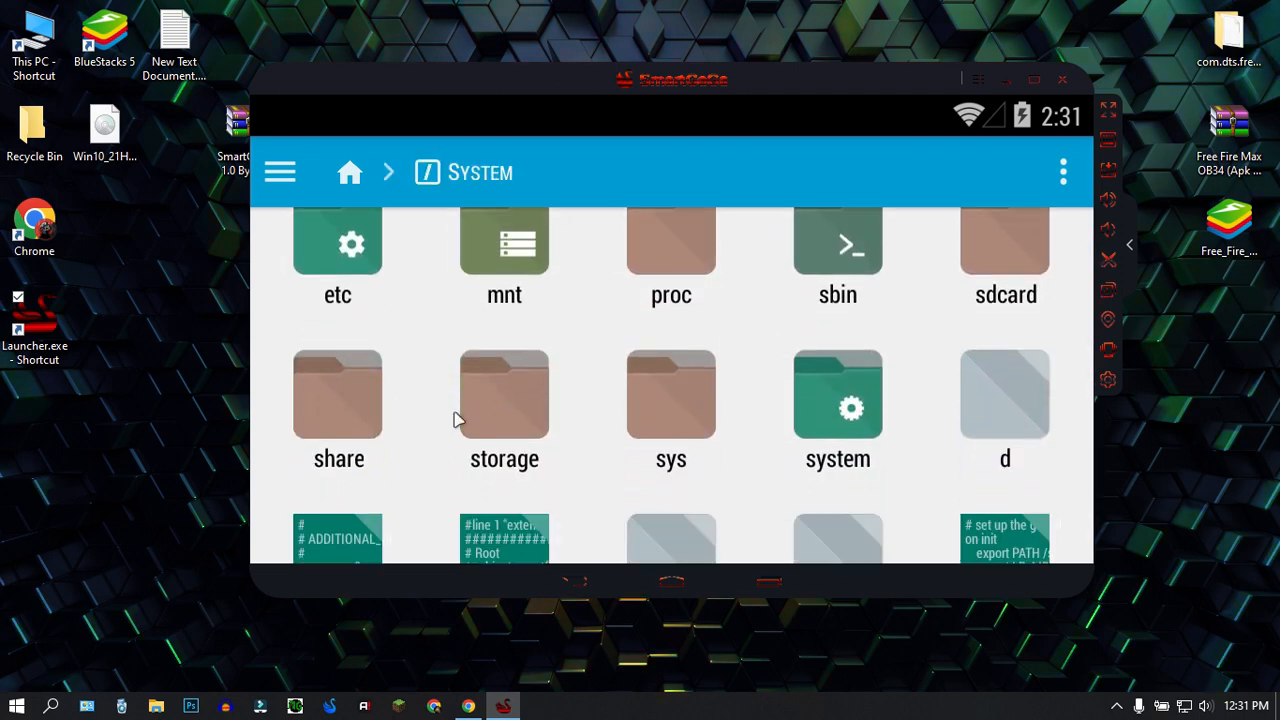
double_click(337, 393)
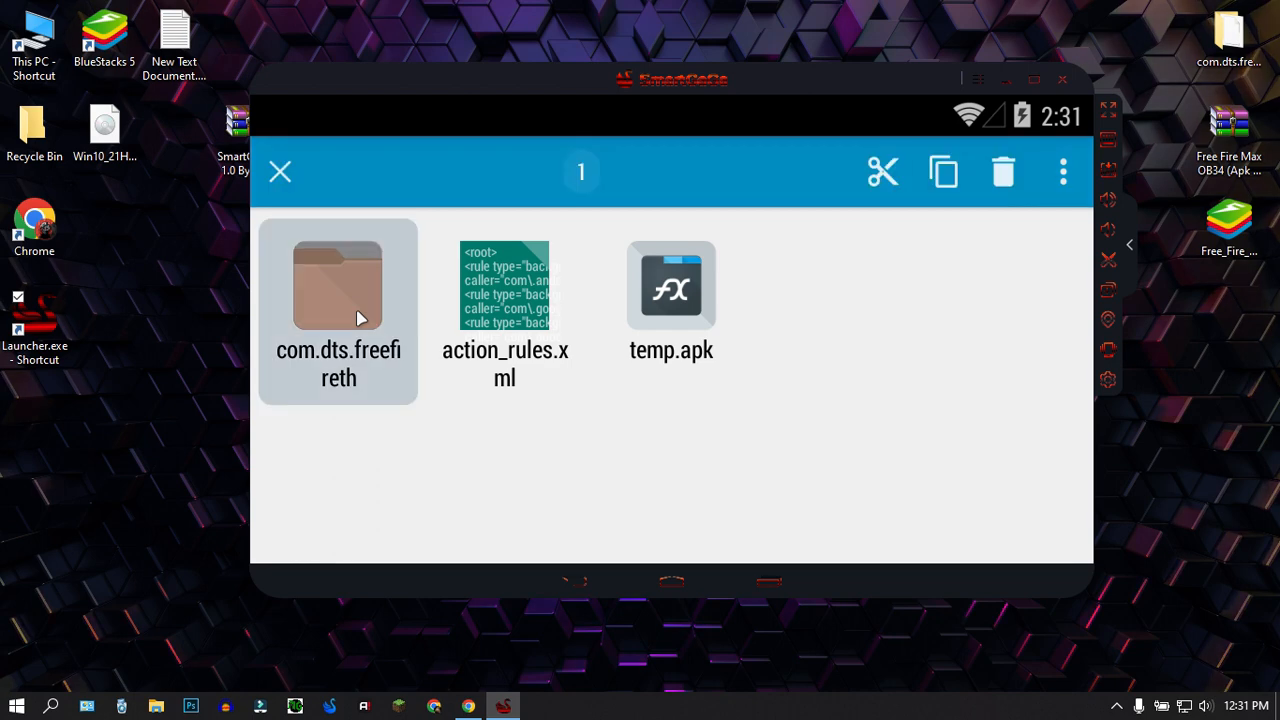
left_click(882, 171)
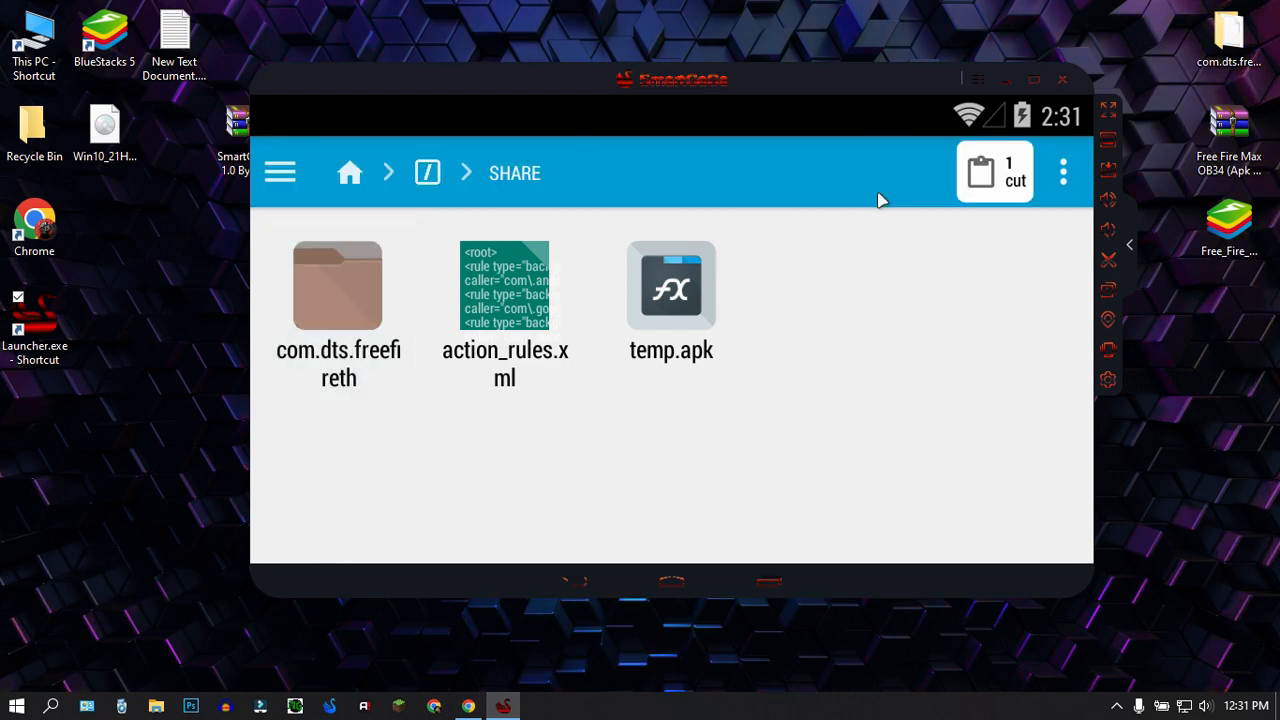
left_click(350, 172)
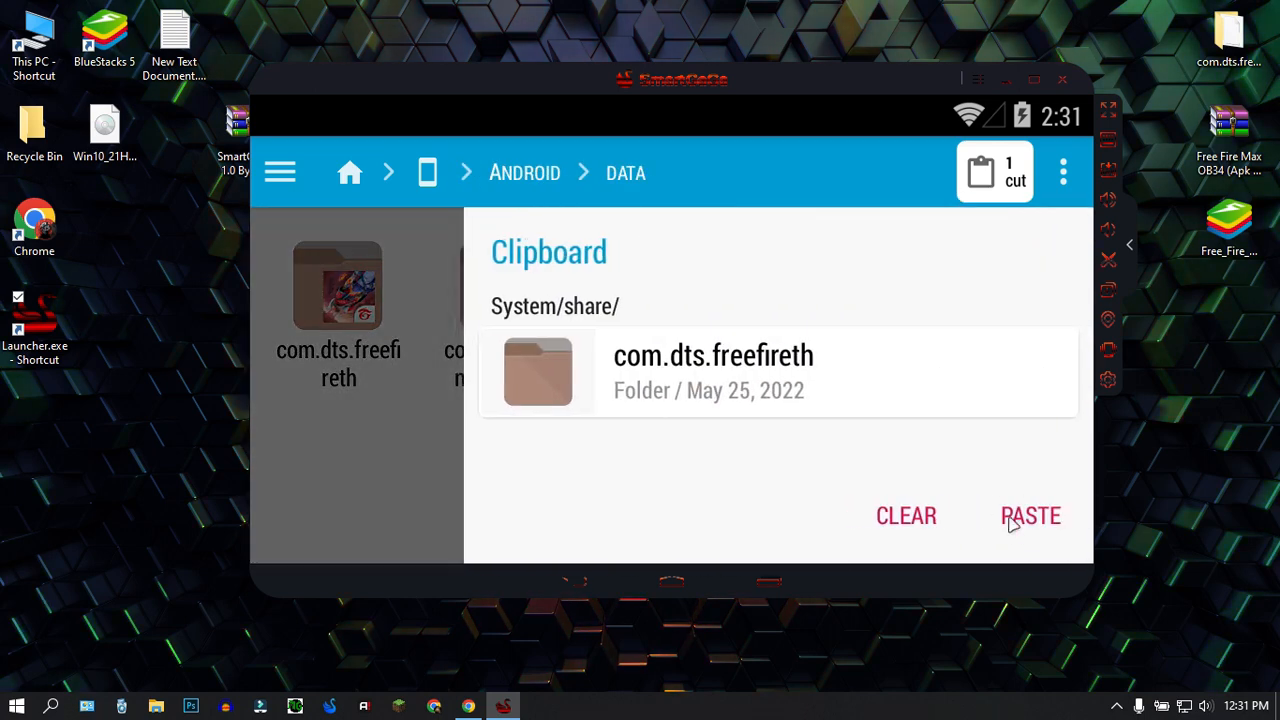
left_click(1030, 515)
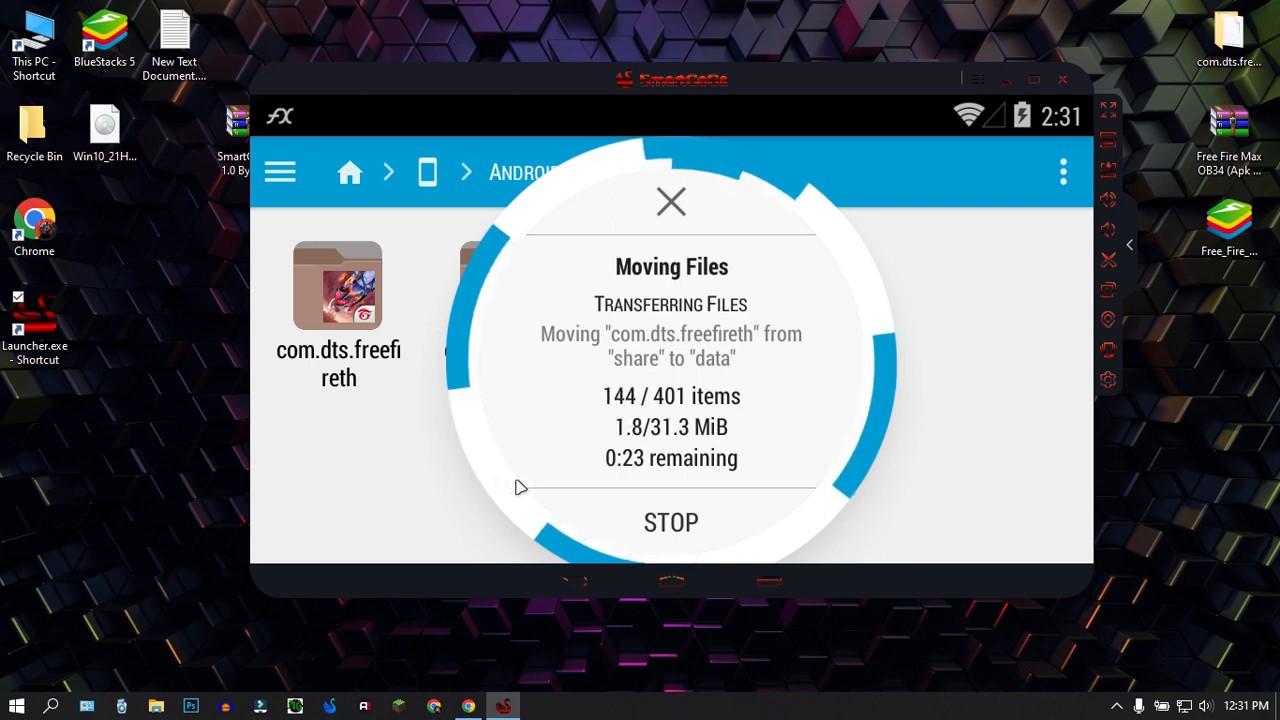